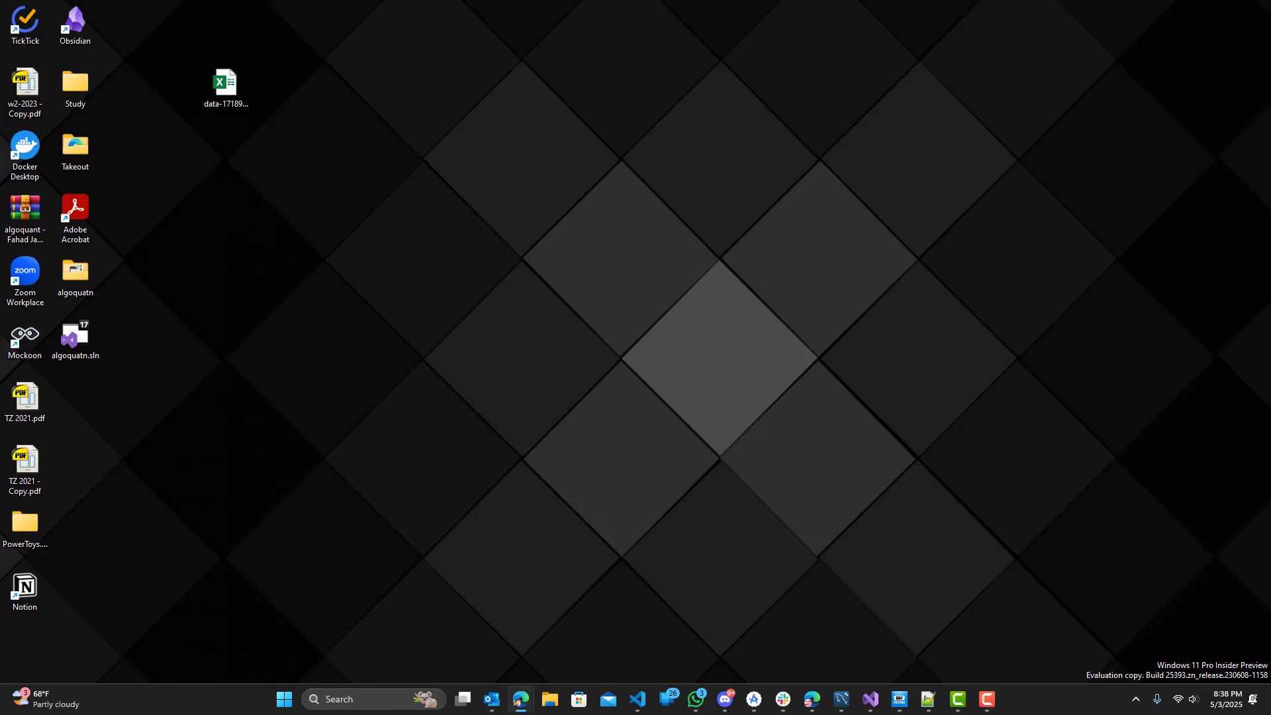
{"action": "mouse_move", "coordinate": [454, 348]}
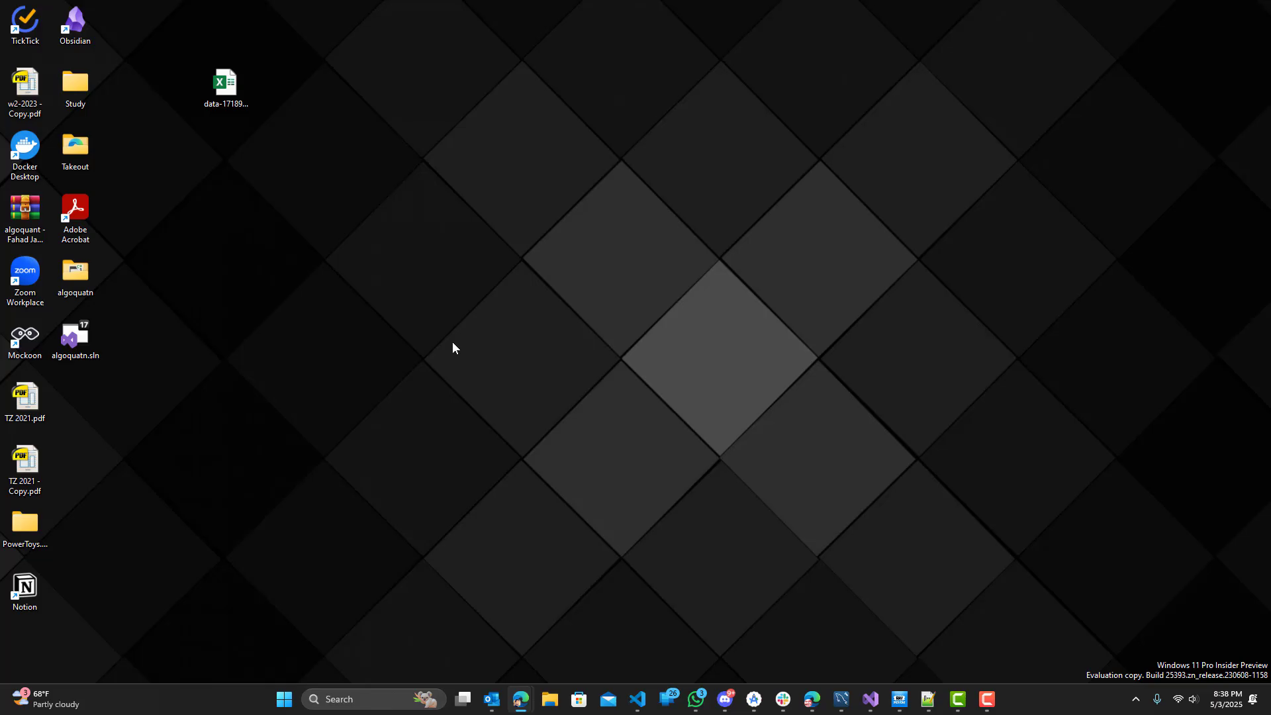
{"action": "mouse_move", "coordinate": [477, 357]}
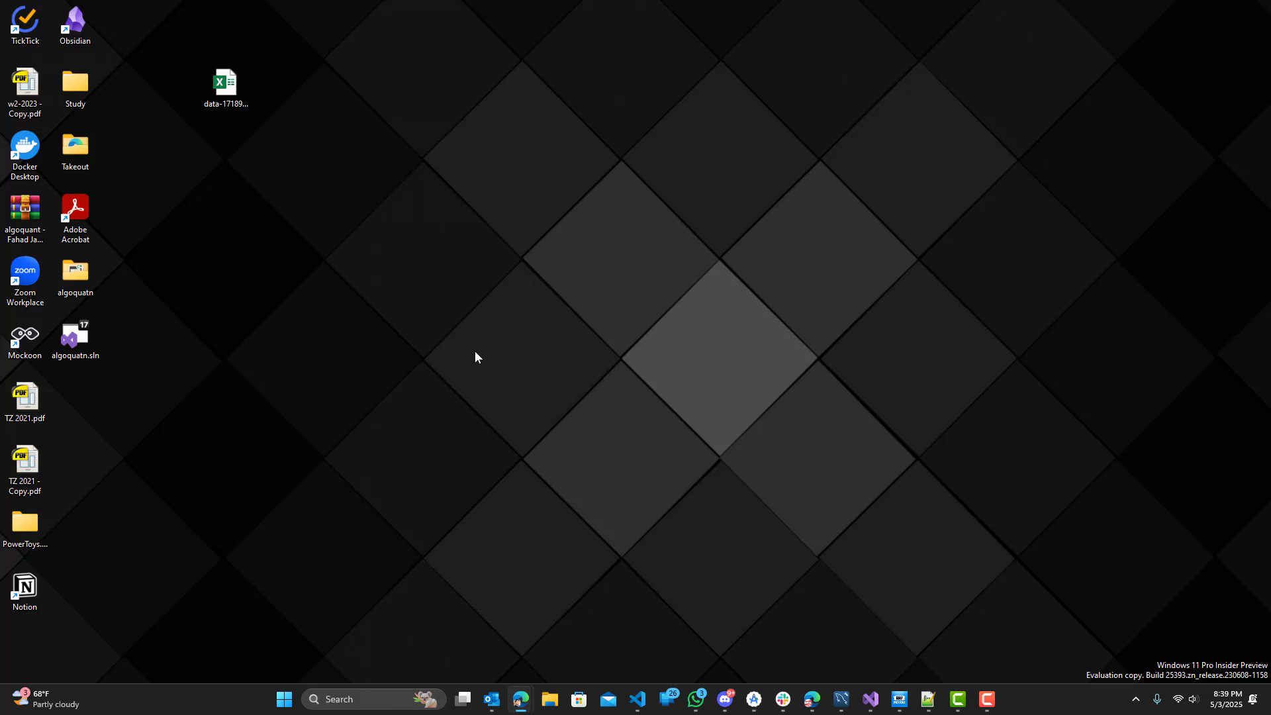
{"action": "mouse_move", "coordinate": [478, 356]}
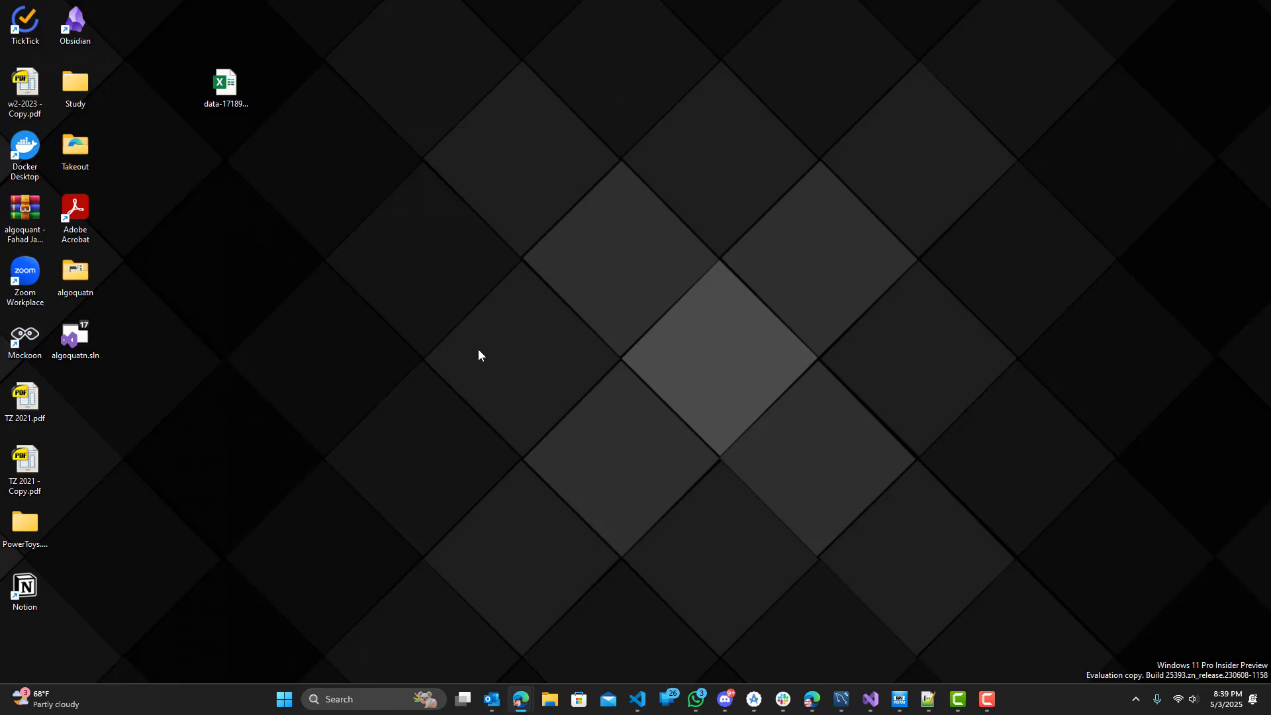
{"action": "mouse_move", "coordinate": [520, 412]}
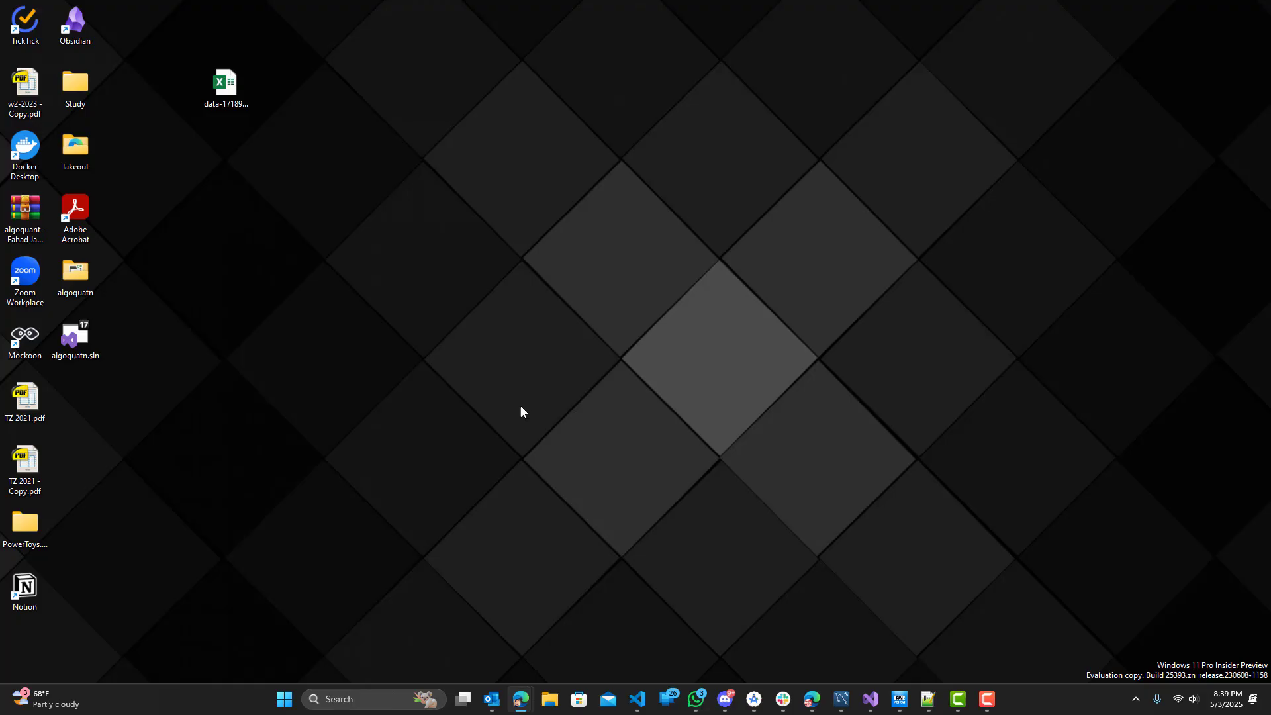
{"action": "mouse_move", "coordinate": [520, 407]}
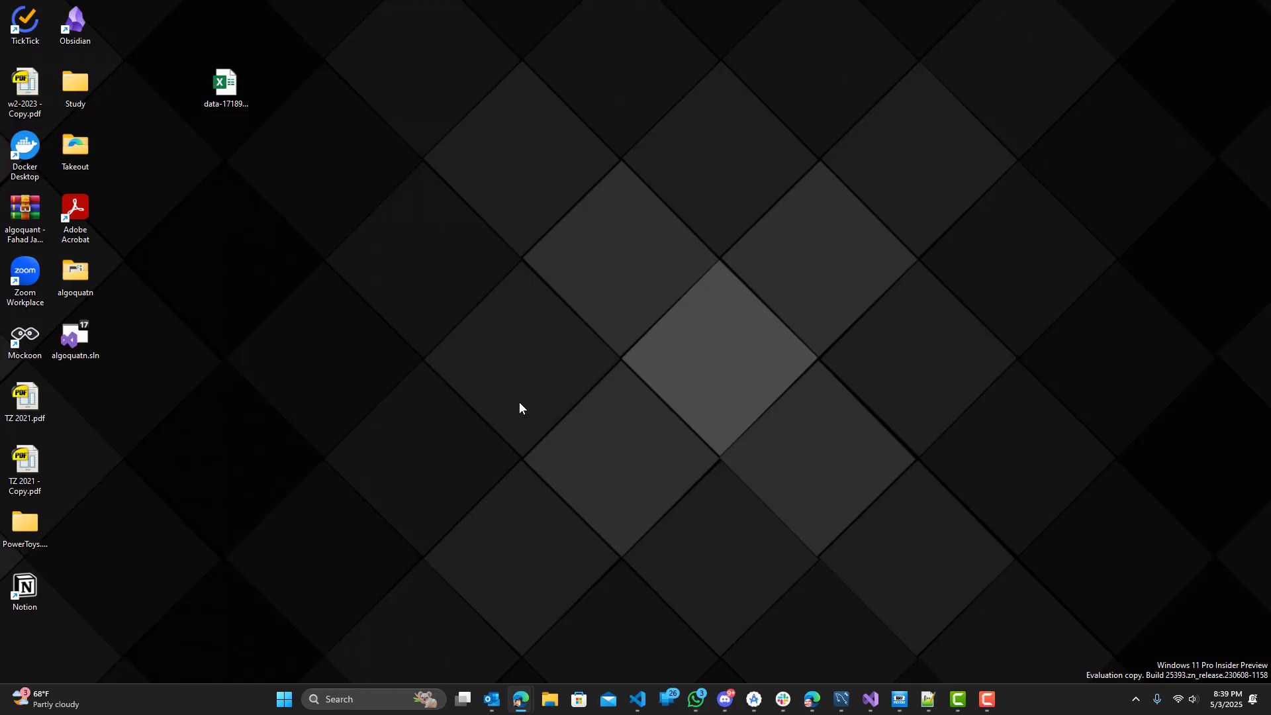
{"action": "mouse_move", "coordinate": [750, 459]}
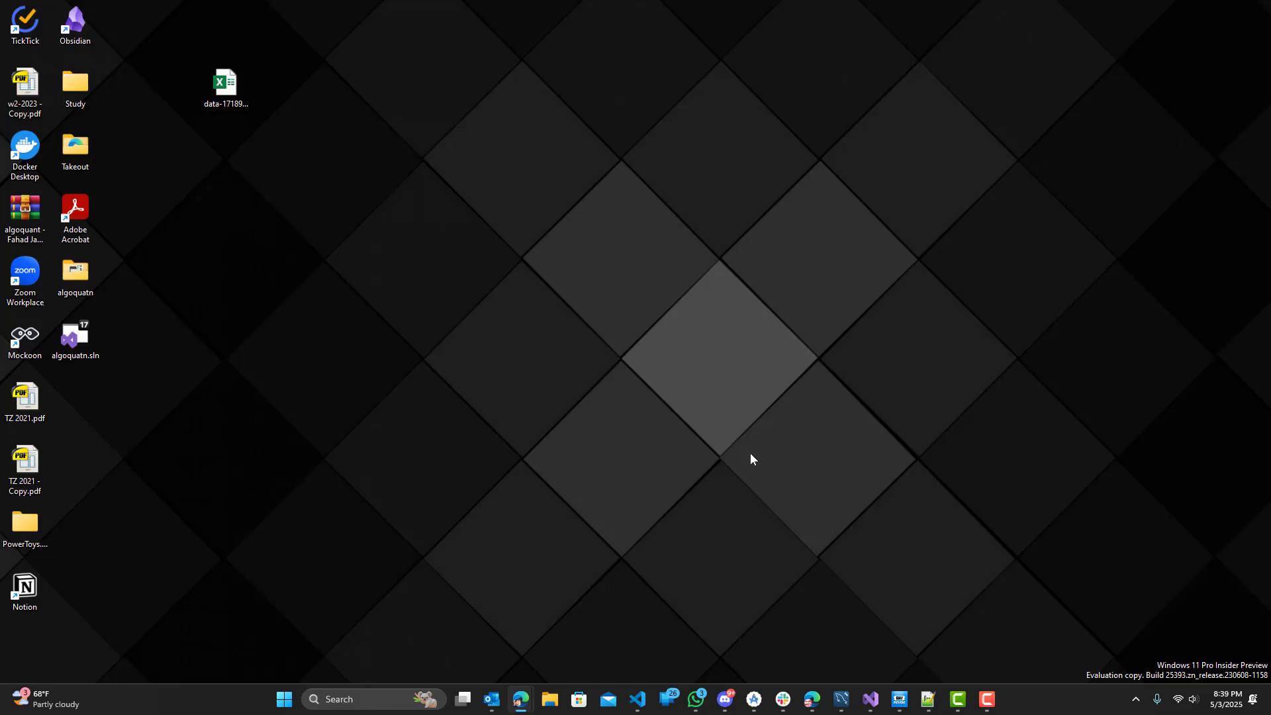
Search 'upd' from Start to reach Settings and go to Privacy & security
{"action": "type", "text": "upd"}
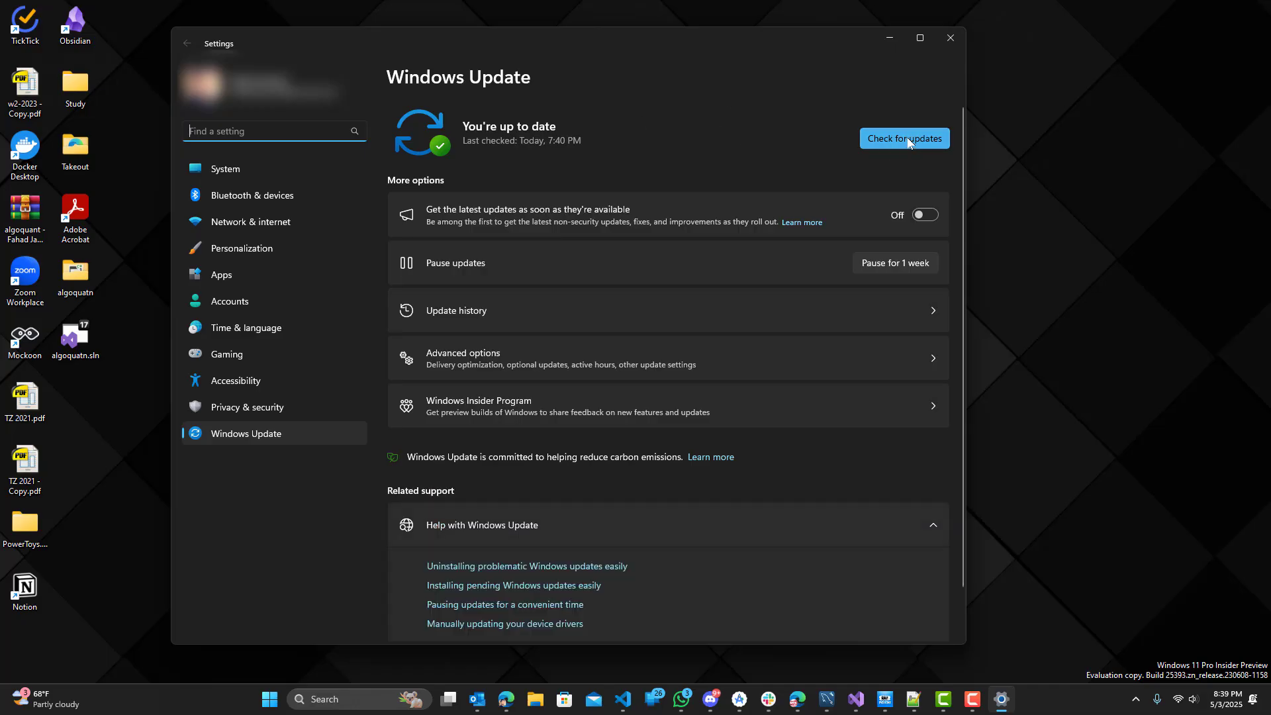
{"action": "mouse_move", "coordinate": [747, 167]}
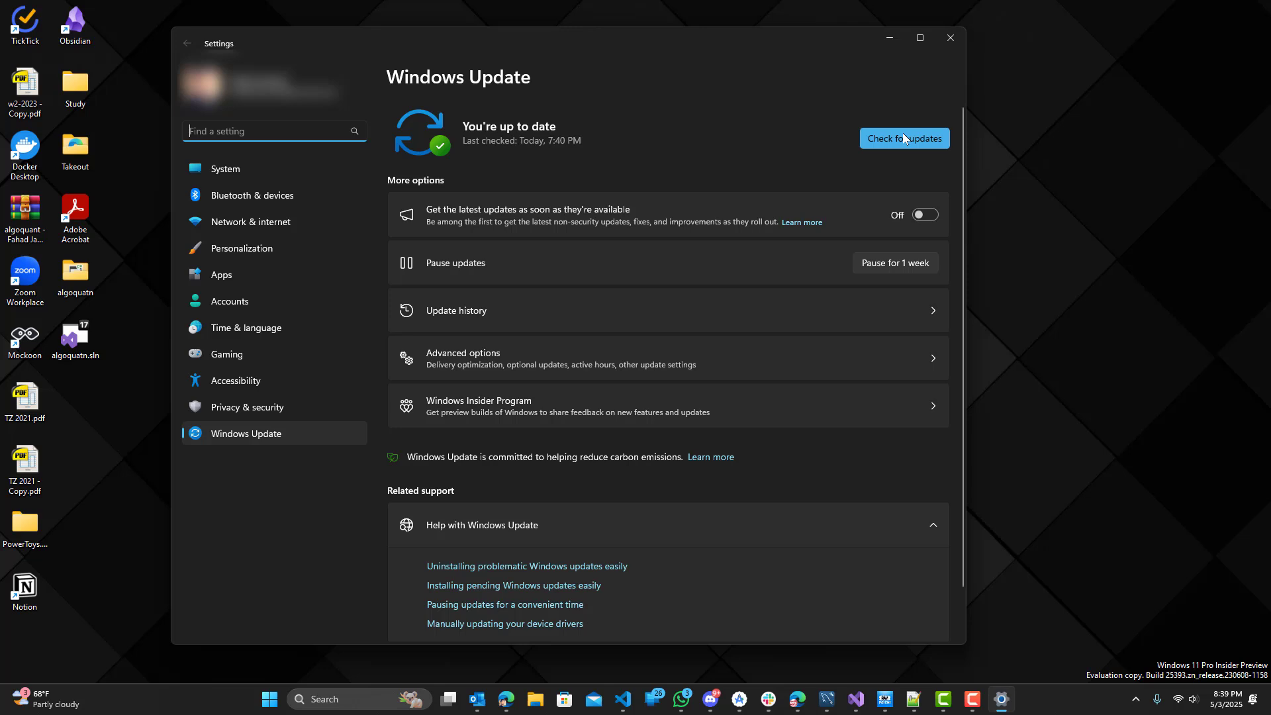
{"action": "mouse_move", "coordinate": [792, 144]}
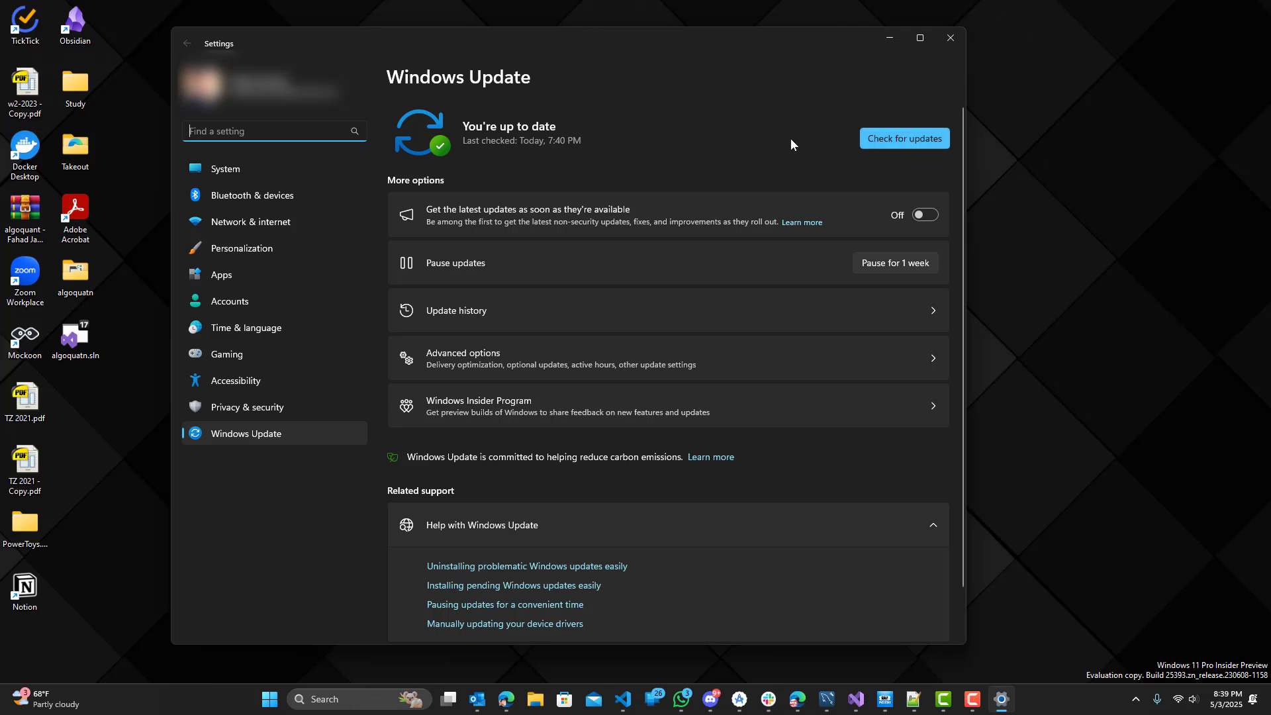
{"action": "mouse_move", "coordinate": [787, 155]}
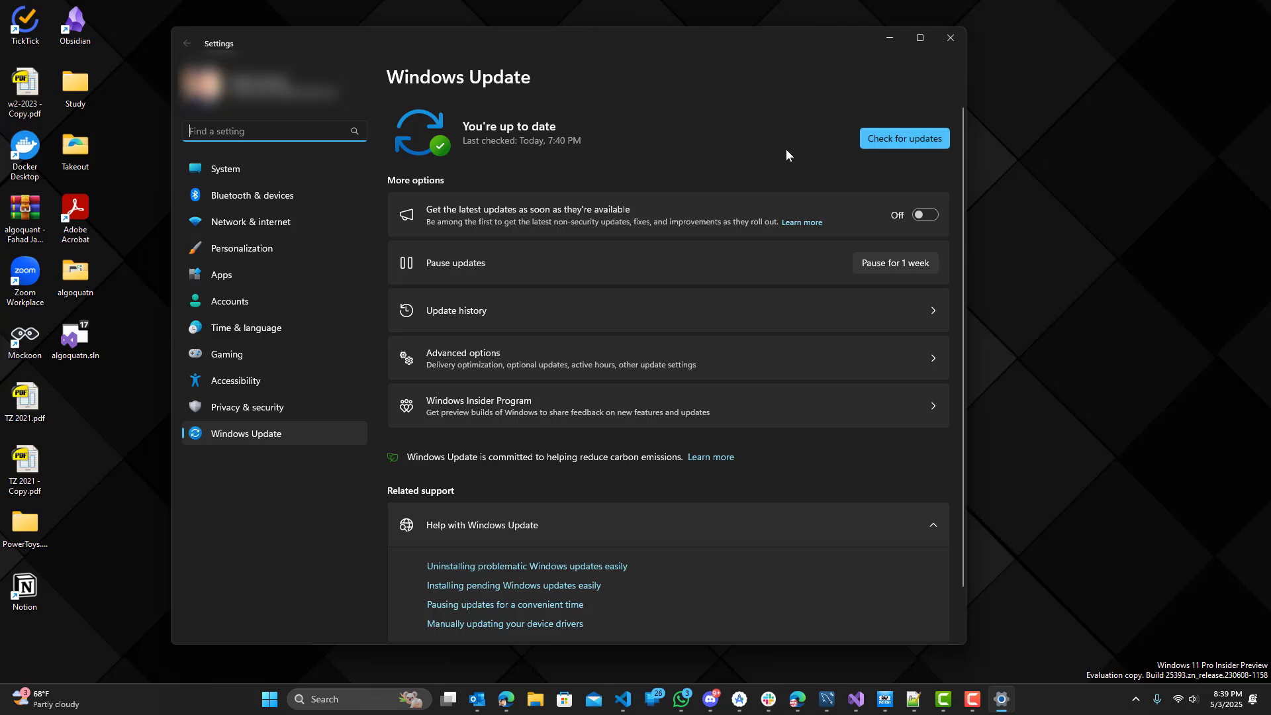
{"action": "mouse_move", "coordinate": [270, 419]}
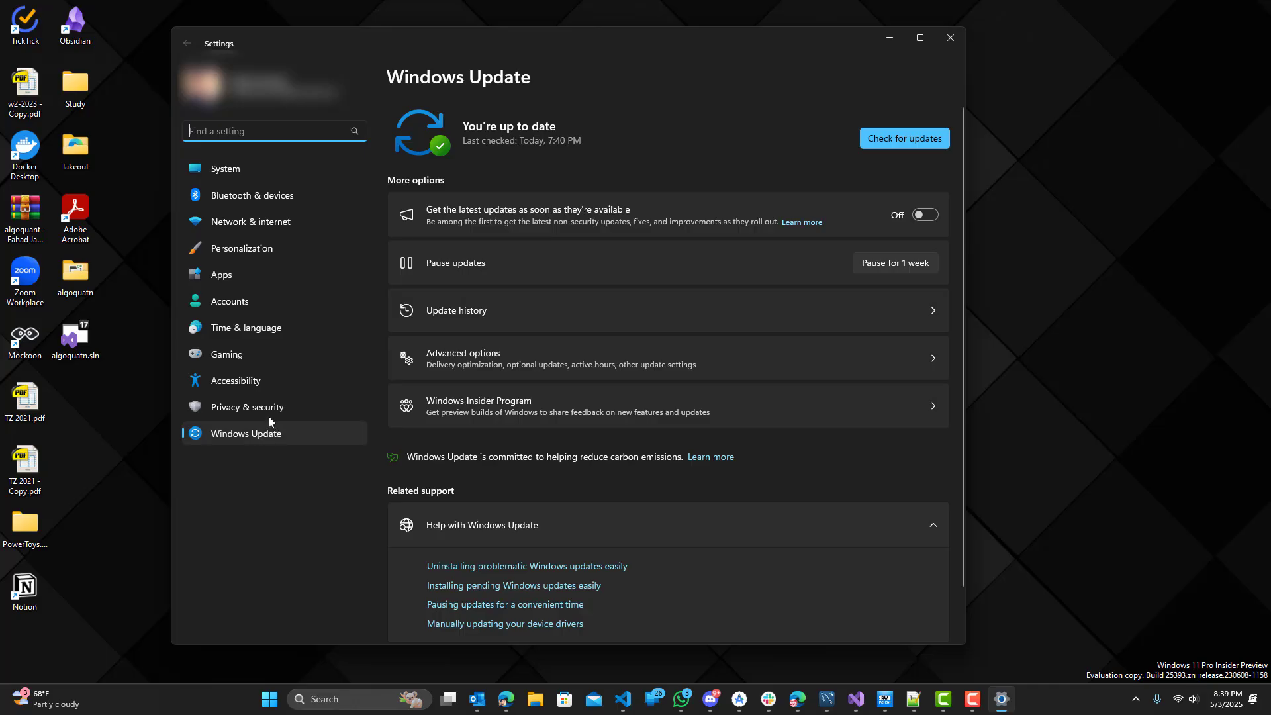
{"action": "mouse_move", "coordinate": [248, 407]}
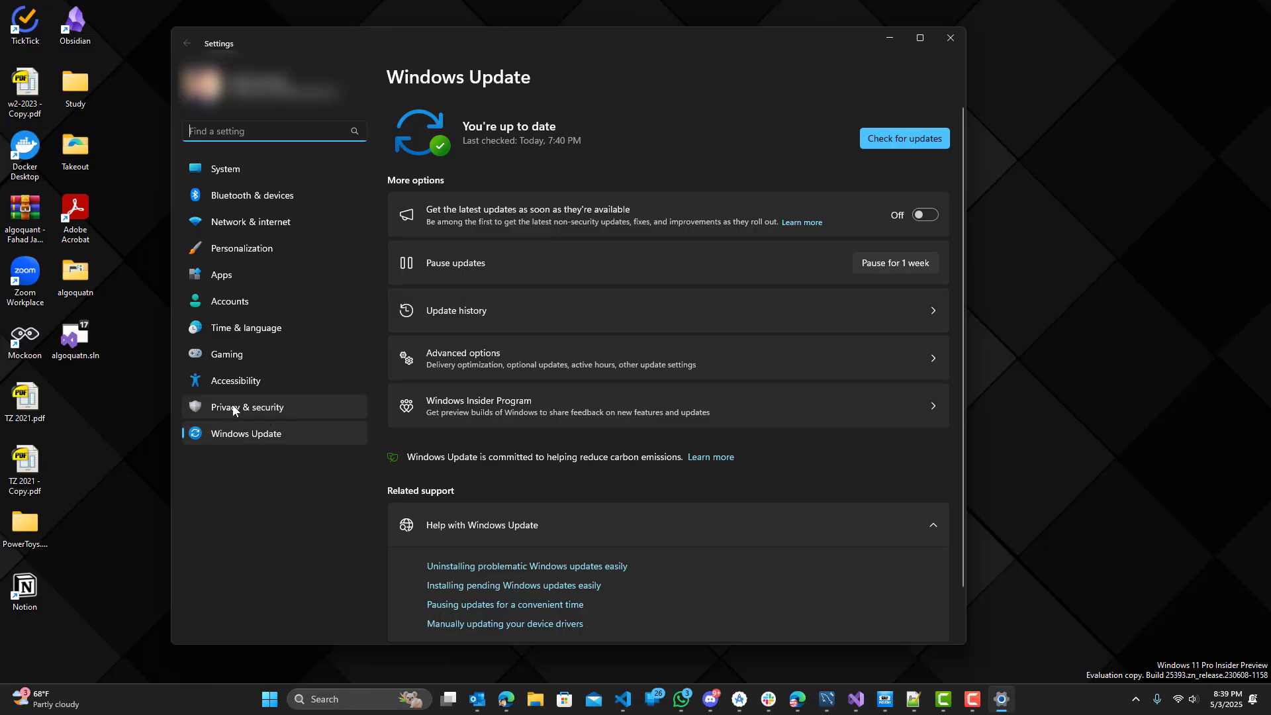
{"action": "left_click", "coordinate": [246, 406]}
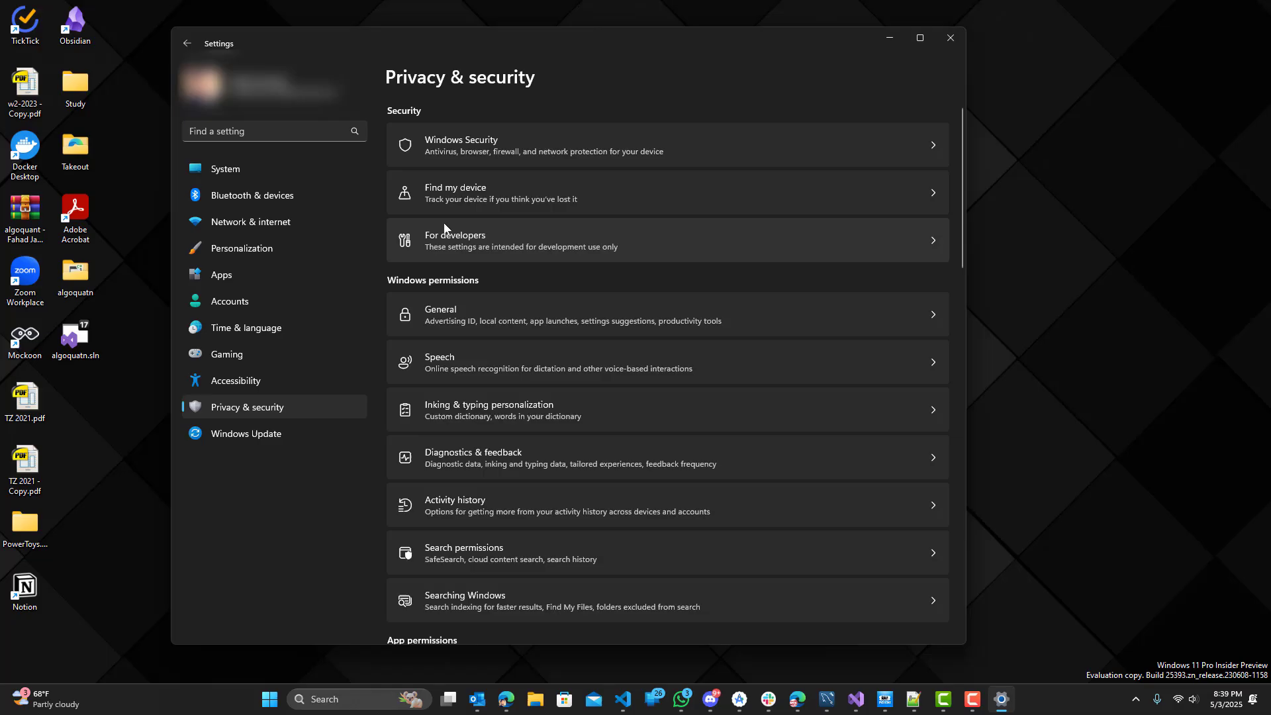
Enter Windows Security and scroll the Virus & threat protection page toward Manage settings
{"action": "left_click", "coordinate": [665, 145]}
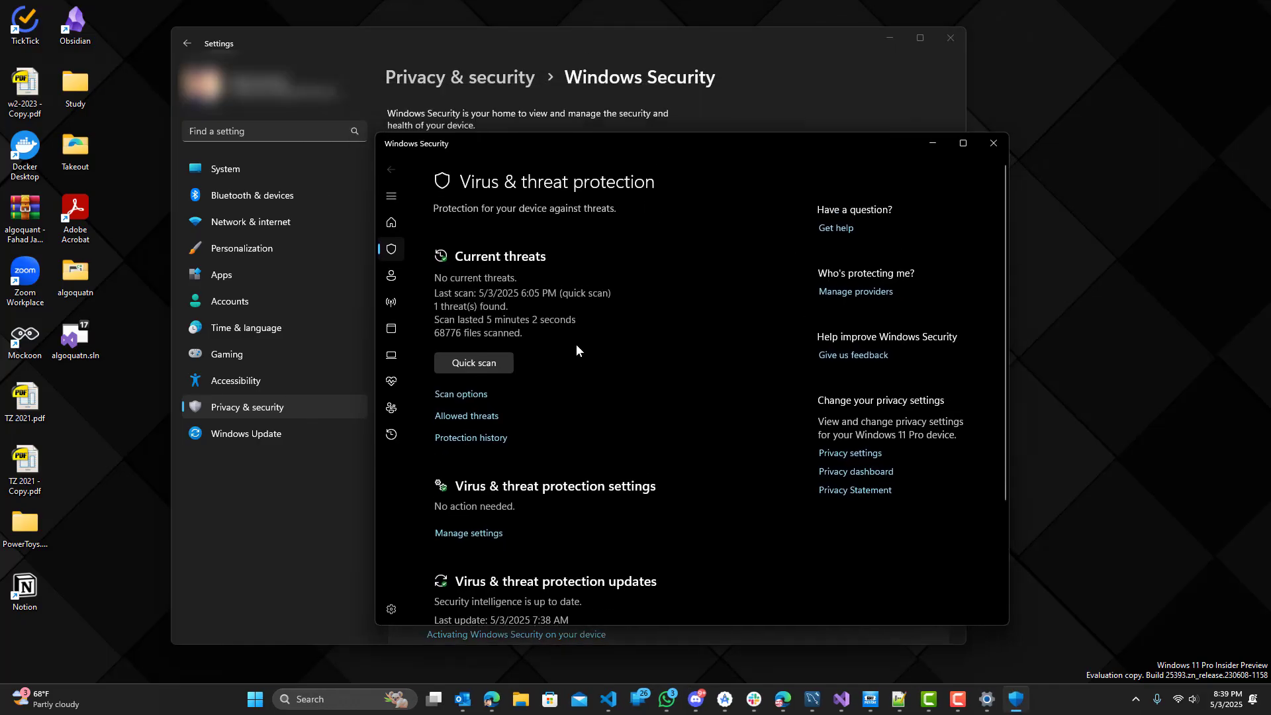
{"action": "scroll", "scroll_direction": "down", "scroll_amount": 3}
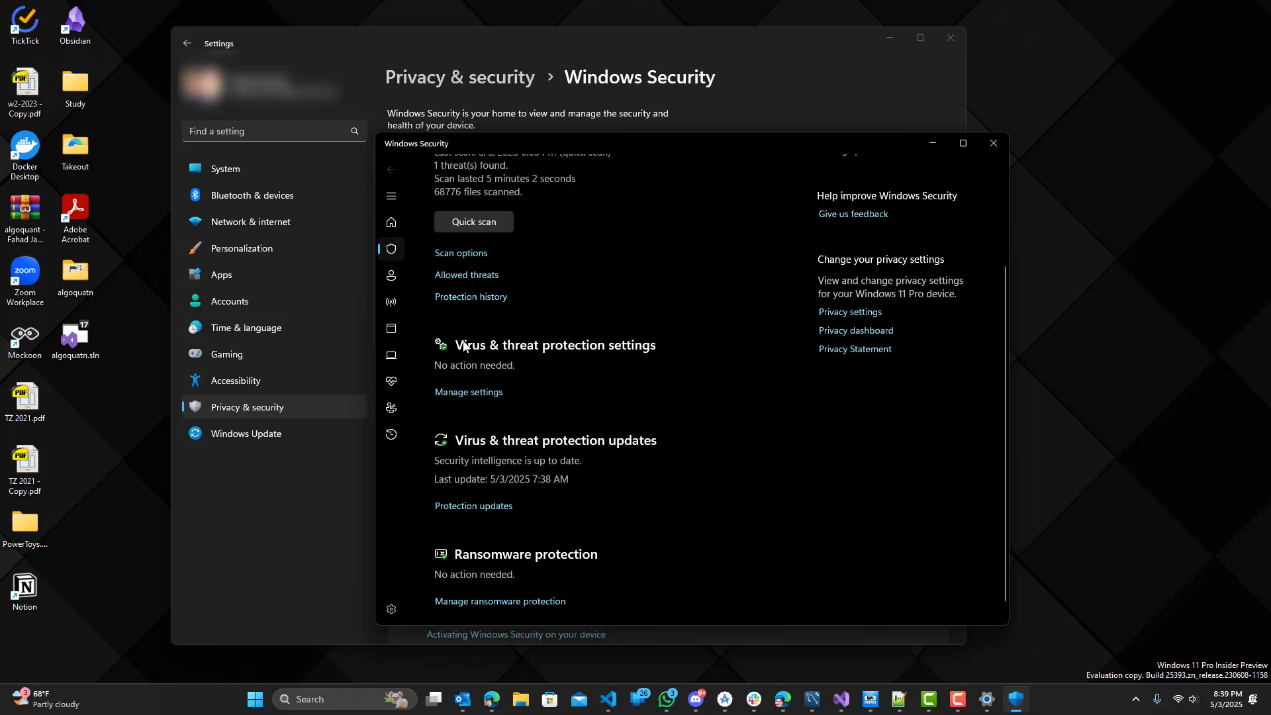
{"action": "mouse_move", "coordinate": [565, 369]}
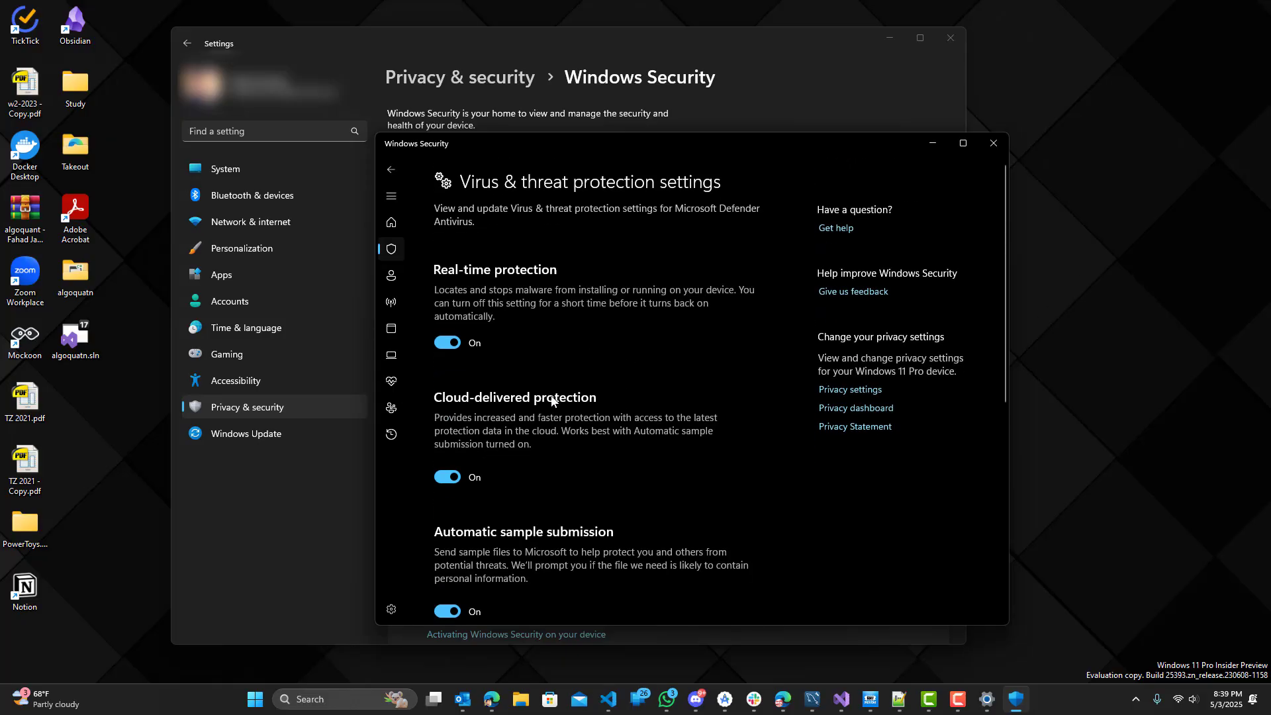
{"action": "scroll", "scroll_direction": "down", "scroll_amount": 3}
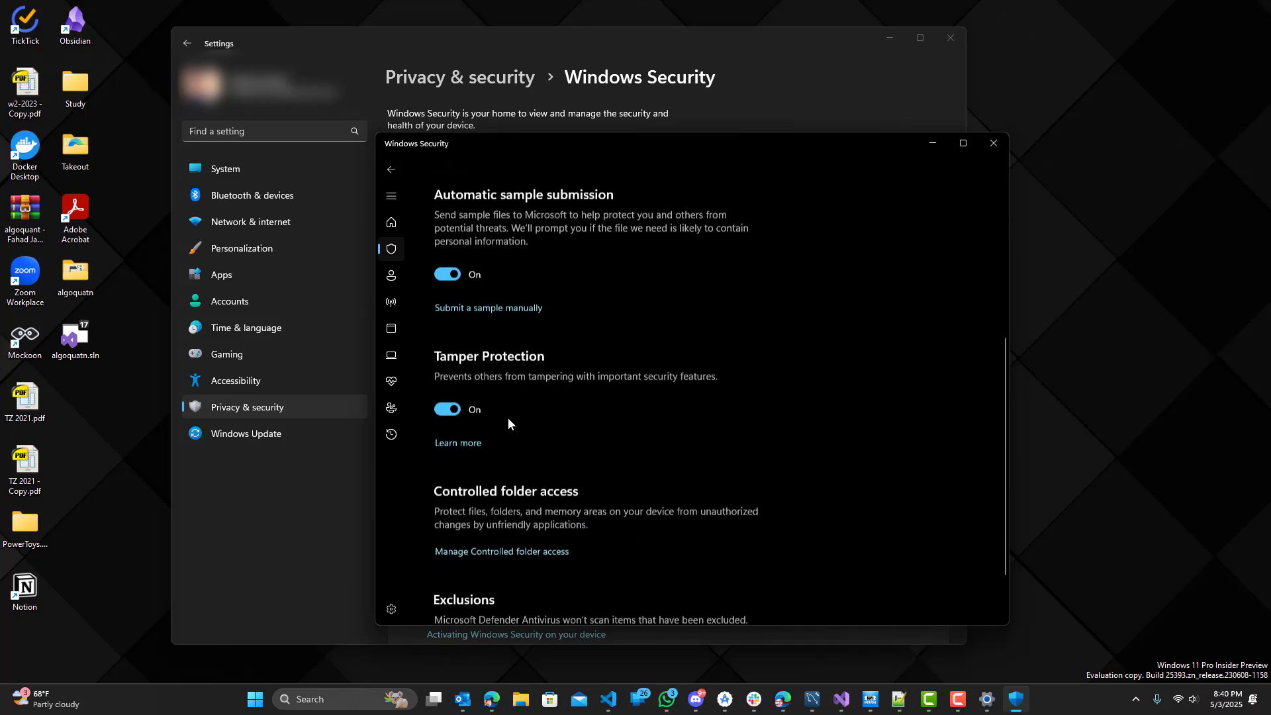
{"action": "scroll", "scroll_direction": "up", "scroll_amount": 3}
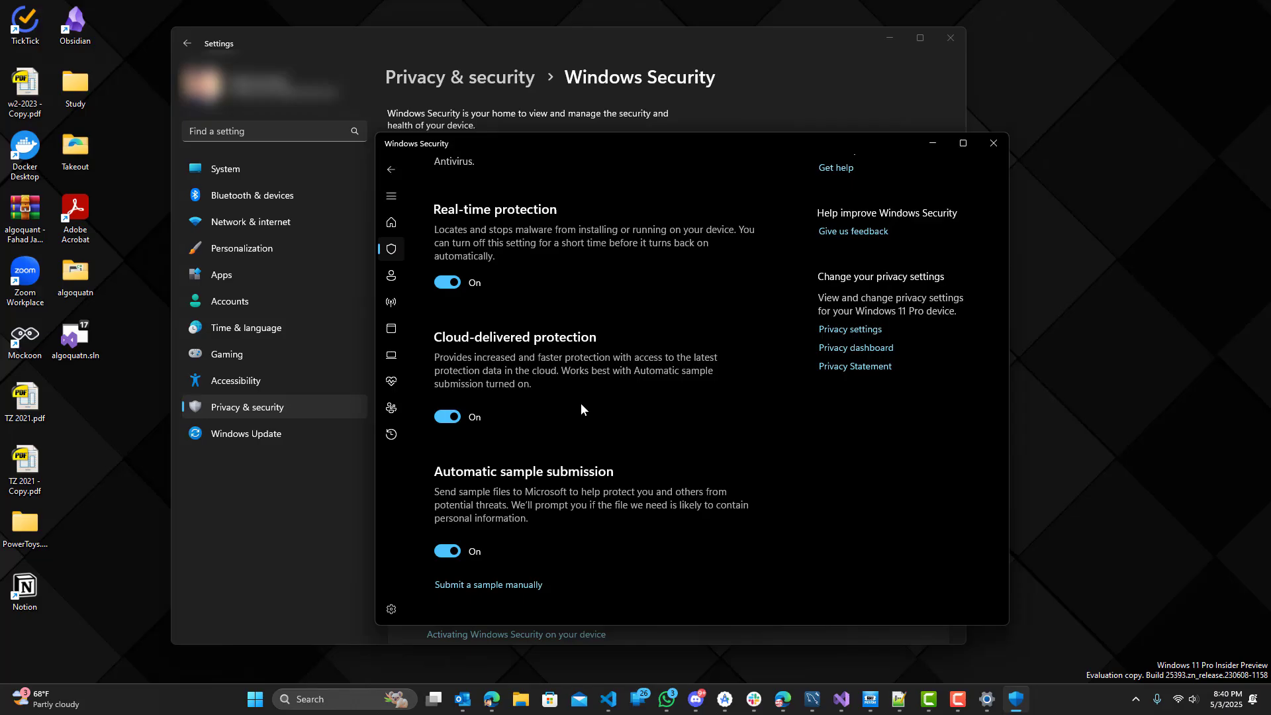
{"action": "scroll", "scroll_direction": "down", "scroll_amount": 3}
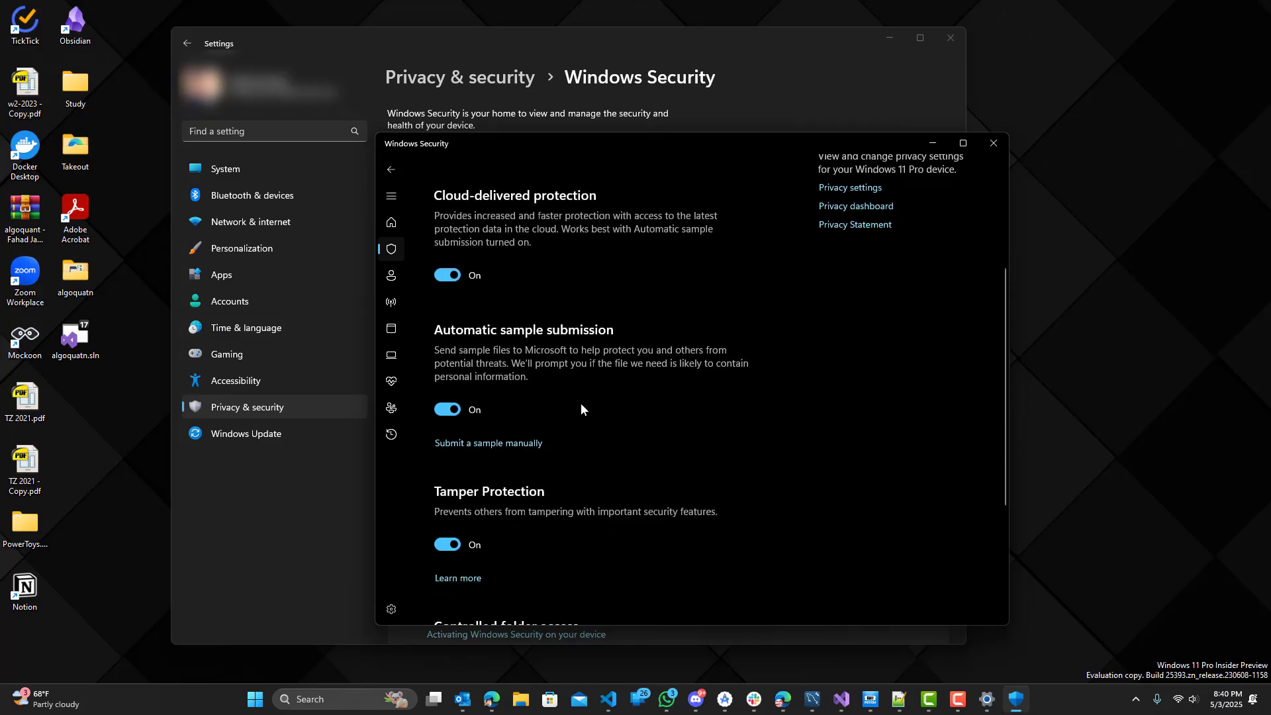
{"action": "scroll", "scroll_direction": "down", "scroll_amount": 3}
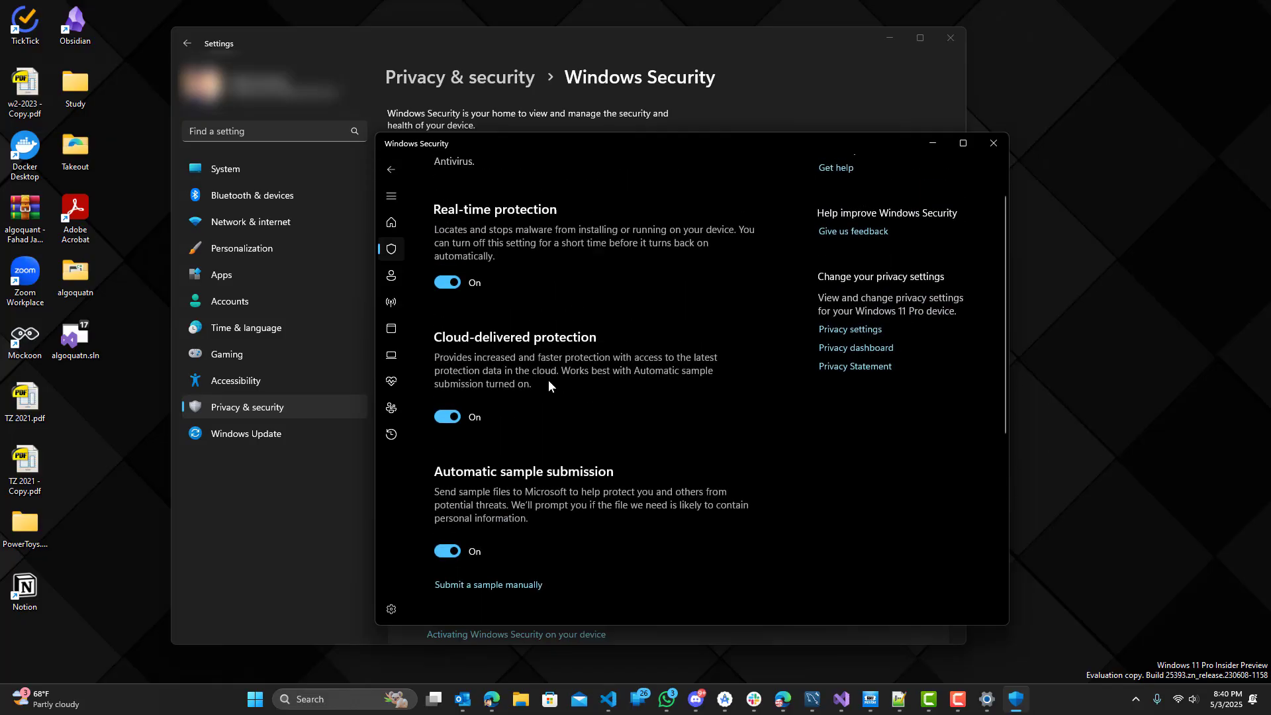
{"action": "mouse_move", "coordinate": [585, 152]}
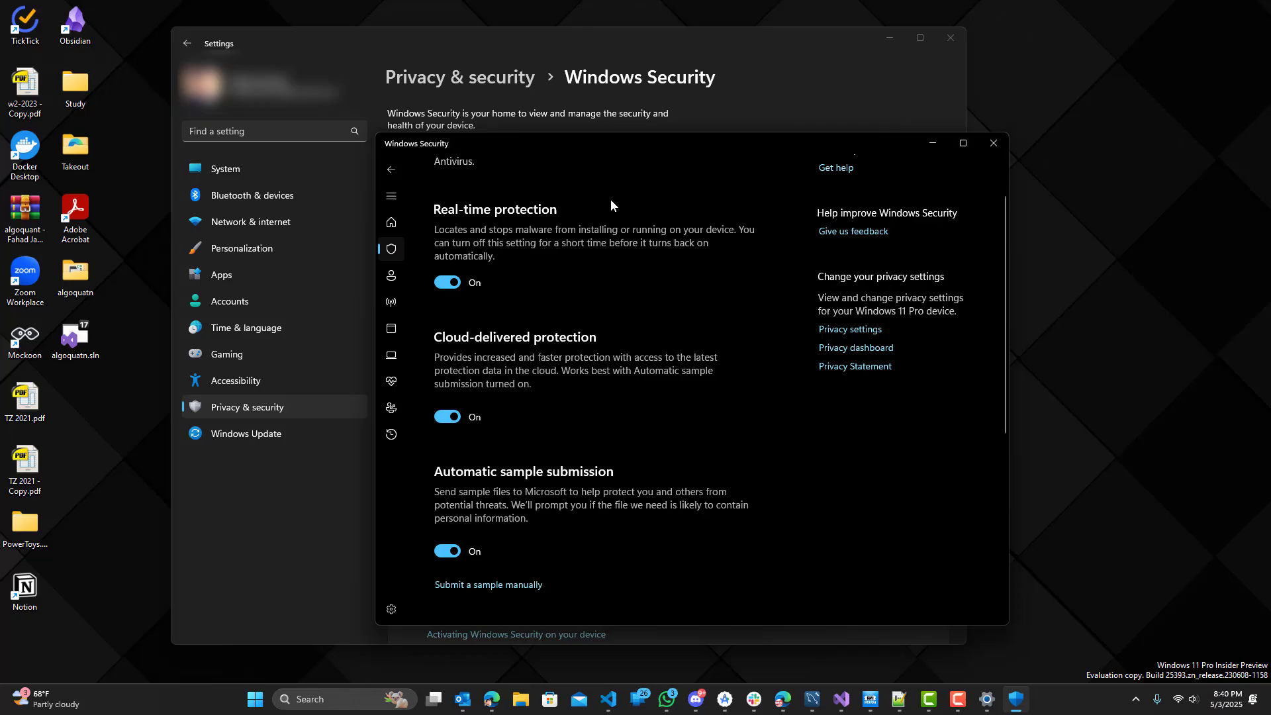
{"action": "mouse_move", "coordinate": [634, 310]}
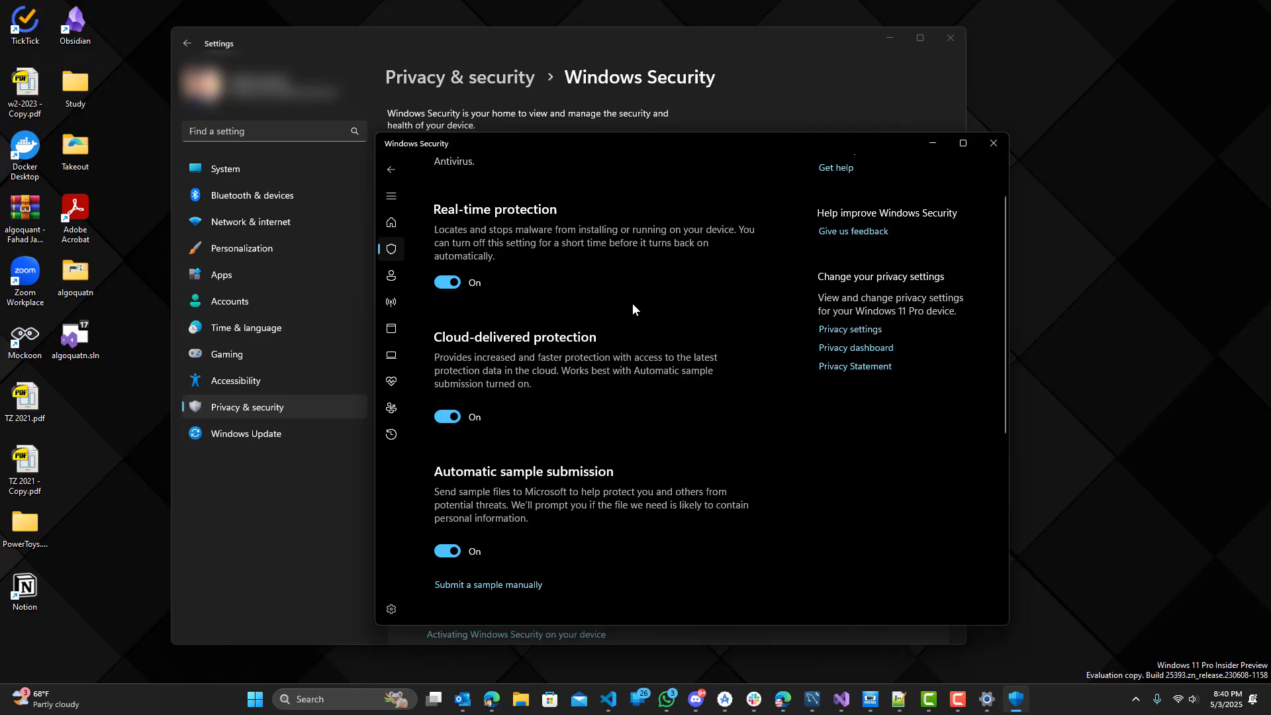